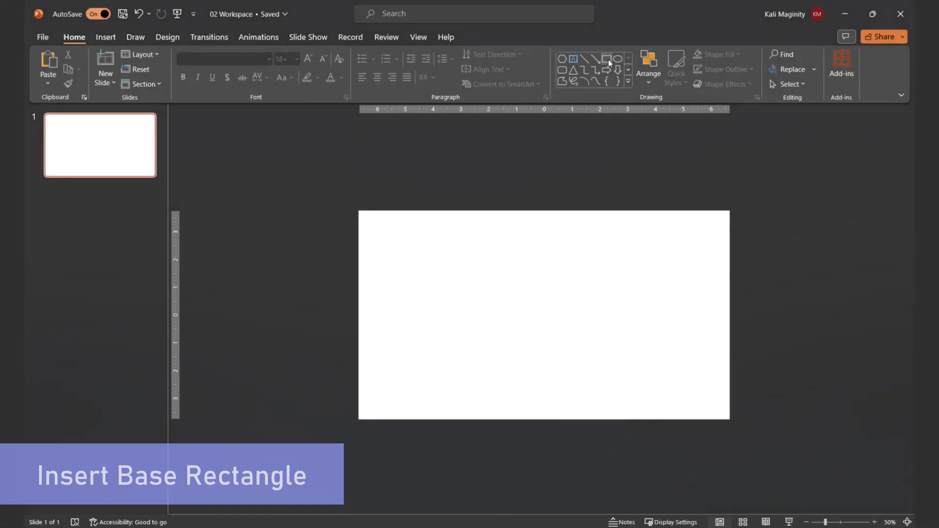
Draw a black rectangle spanning the whole slide as the base layer.
click(610, 58)
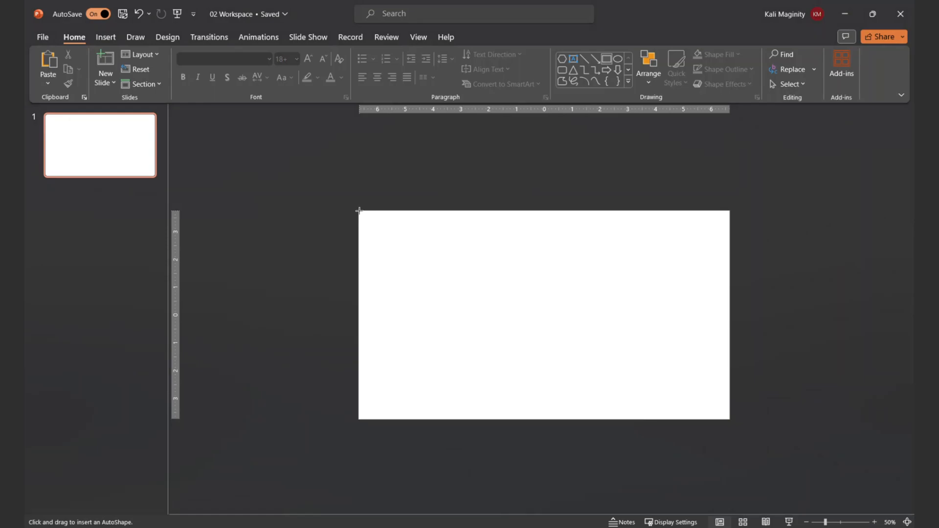
drag(358, 212, 730, 420)
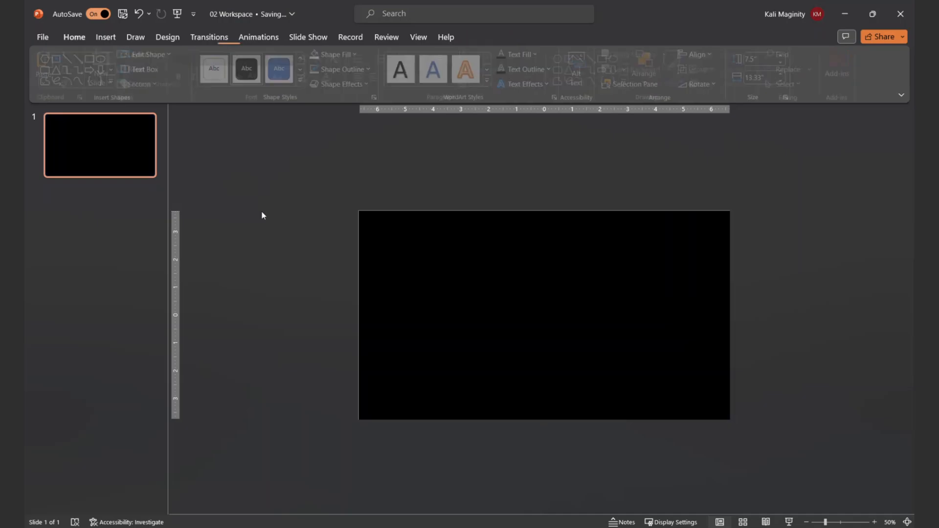
click(74, 37)
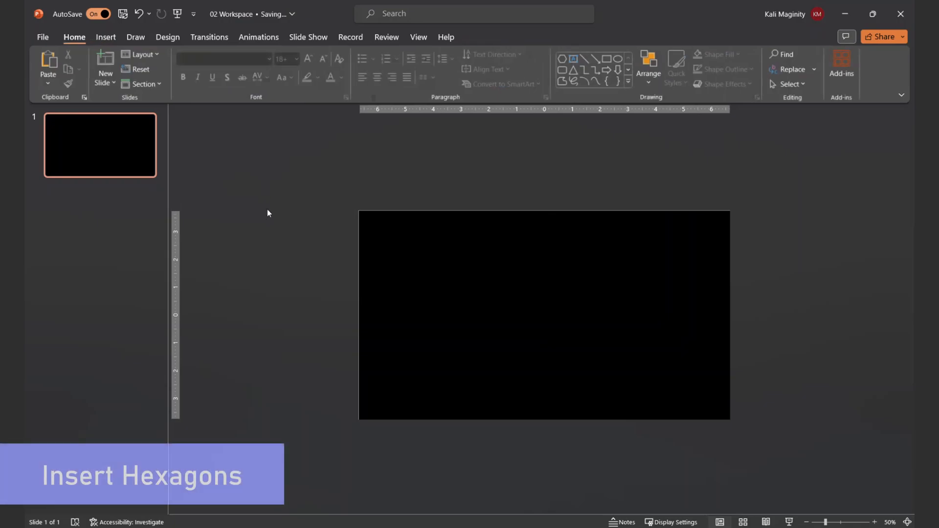
Draw a hexagon near the slide's top-left and stack copies into a vertical column.
click(628, 84)
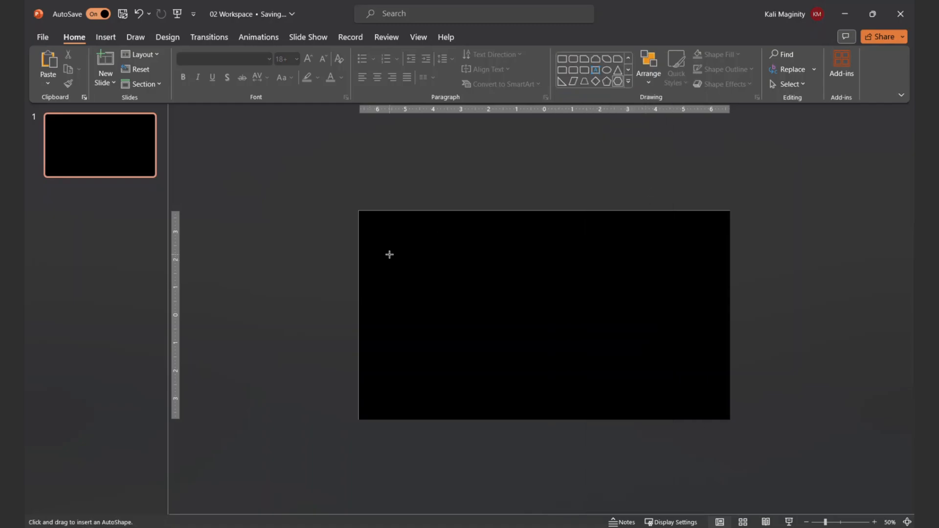
drag(390, 254, 444, 312)
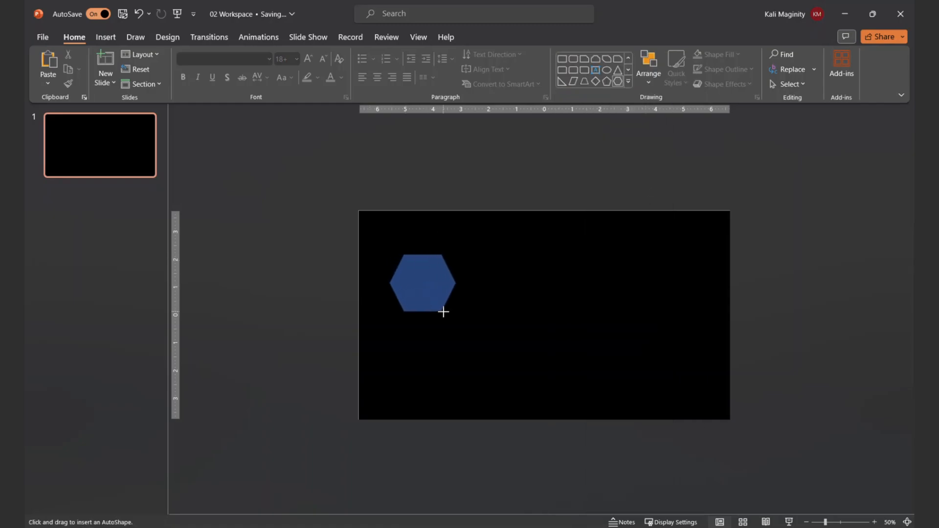
click(424, 285)
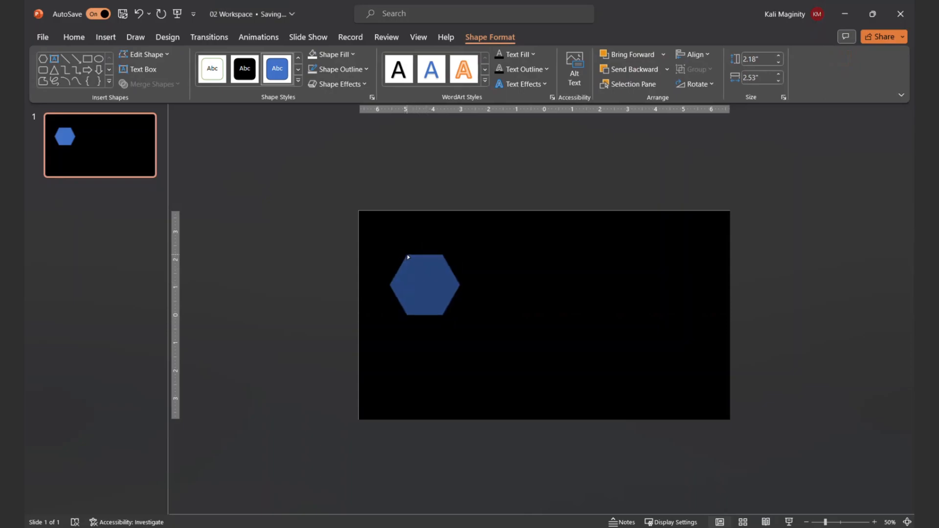
click(425, 285)
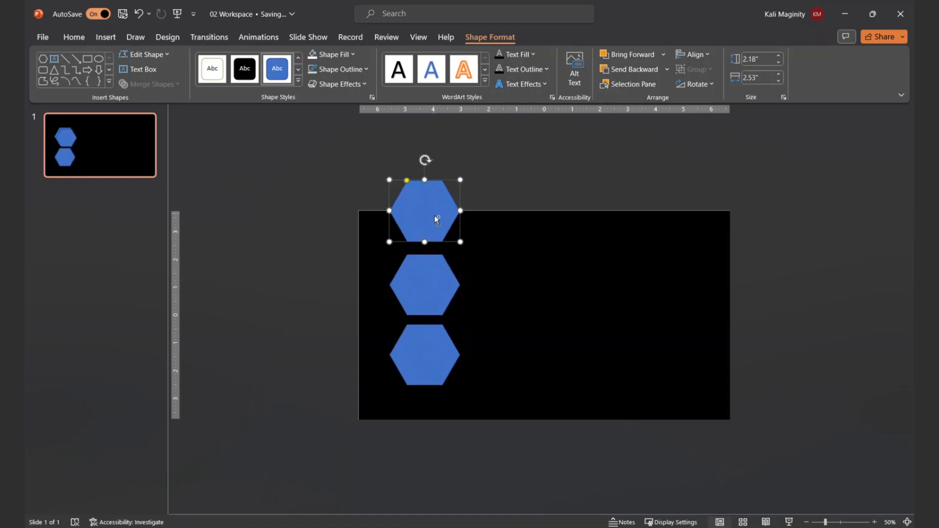
drag(425, 212, 434, 176)
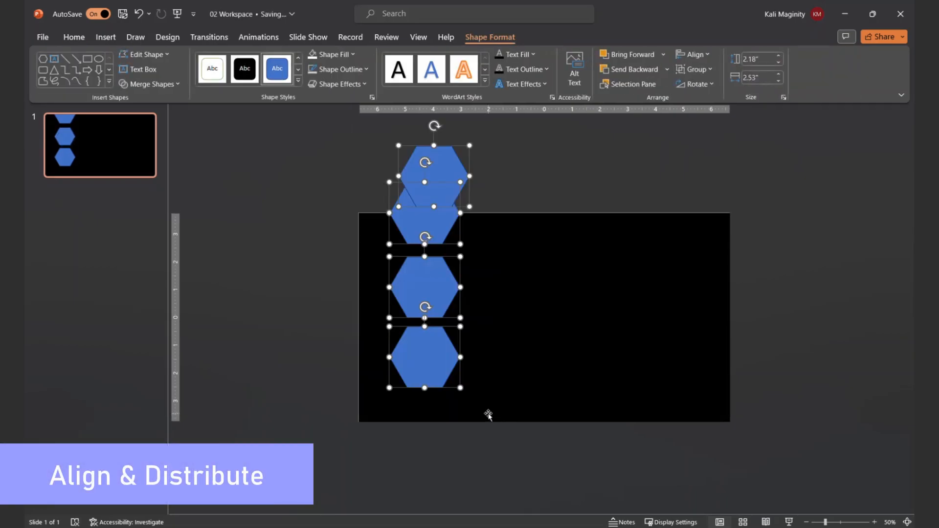
Align the hexagons on one centre line, distribute them vertically, and adjust the bottom one.
click(693, 53)
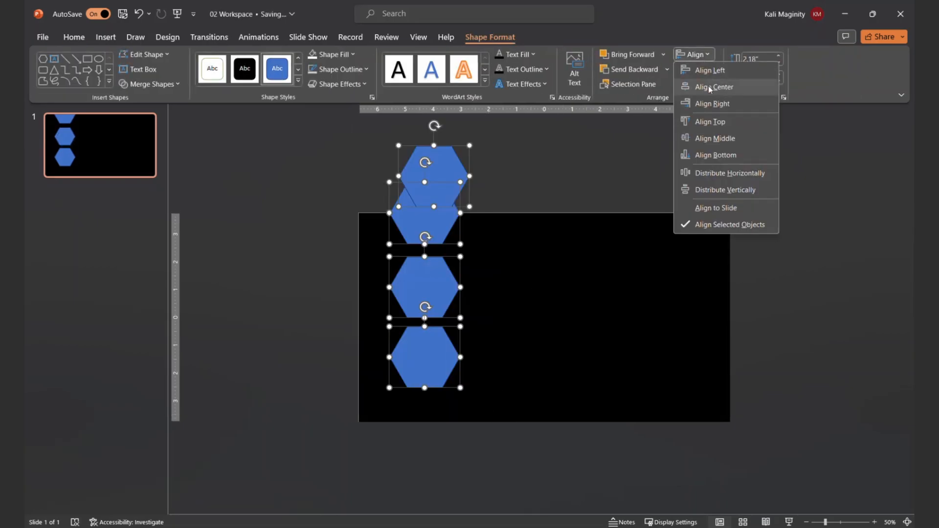
click(713, 87)
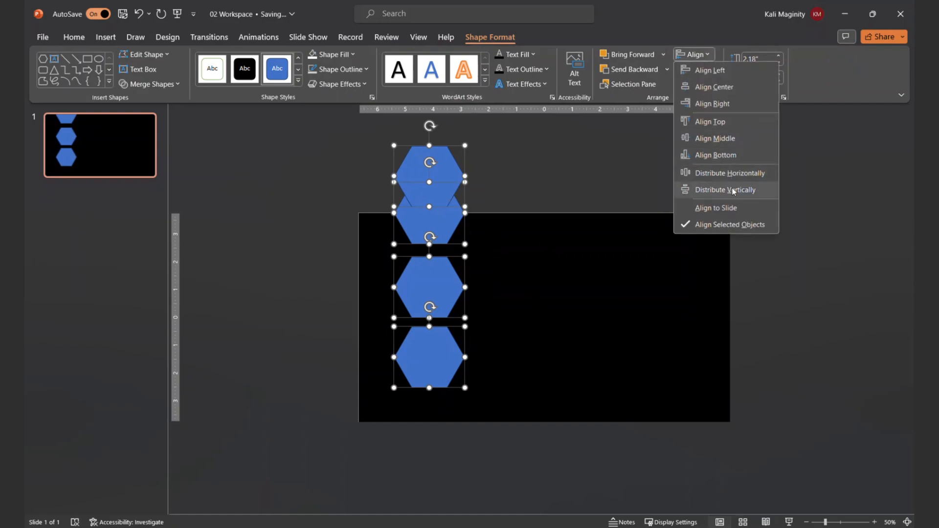
click(725, 190)
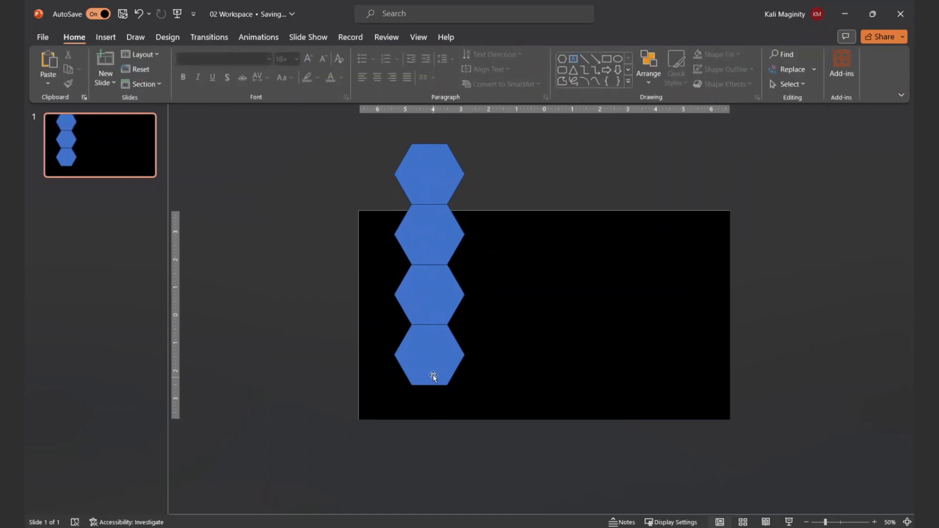
click(429, 369)
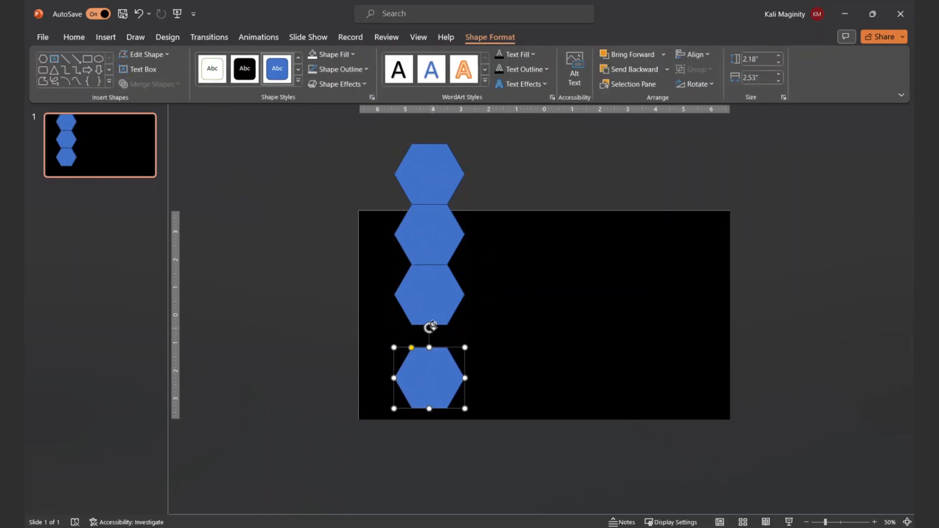
click(693, 53)
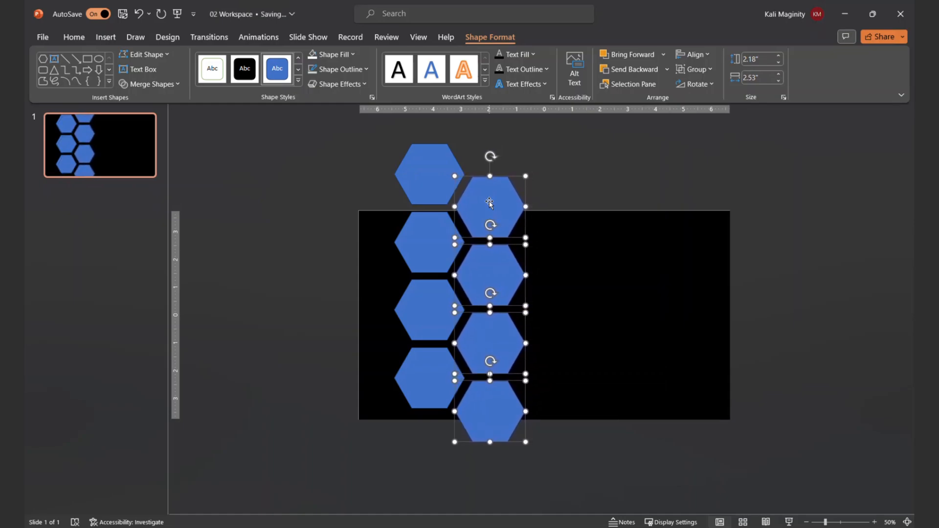
Copy the hexagon column and nestle copies into a three-column honeycomb.
drag(490, 203, 419, 180)
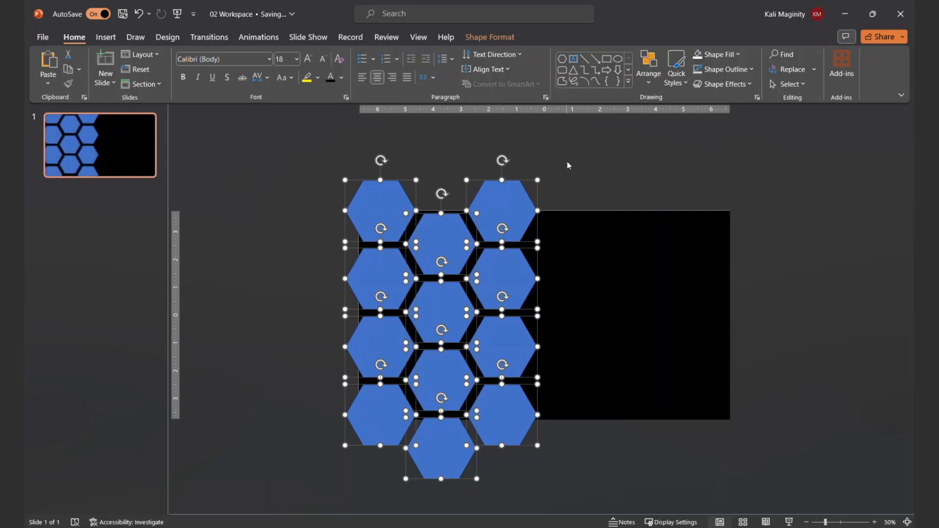
click(590, 149)
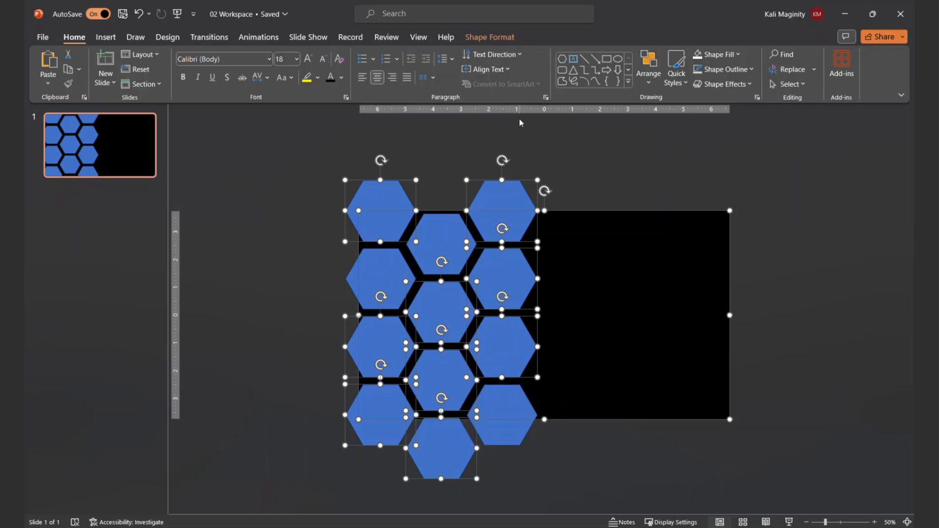
Merge the hexagons into the background rectangle and fill the cut-out shape white.
click(490, 37)
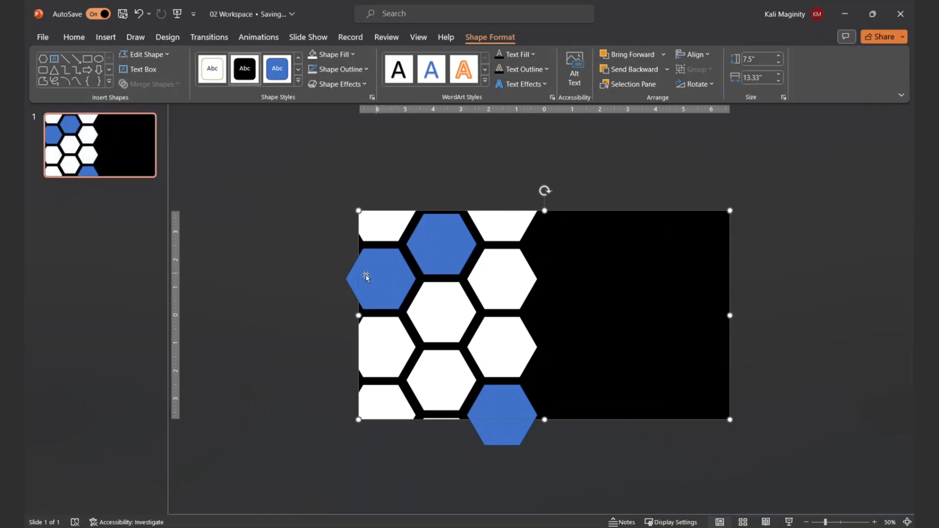
click(316, 285)
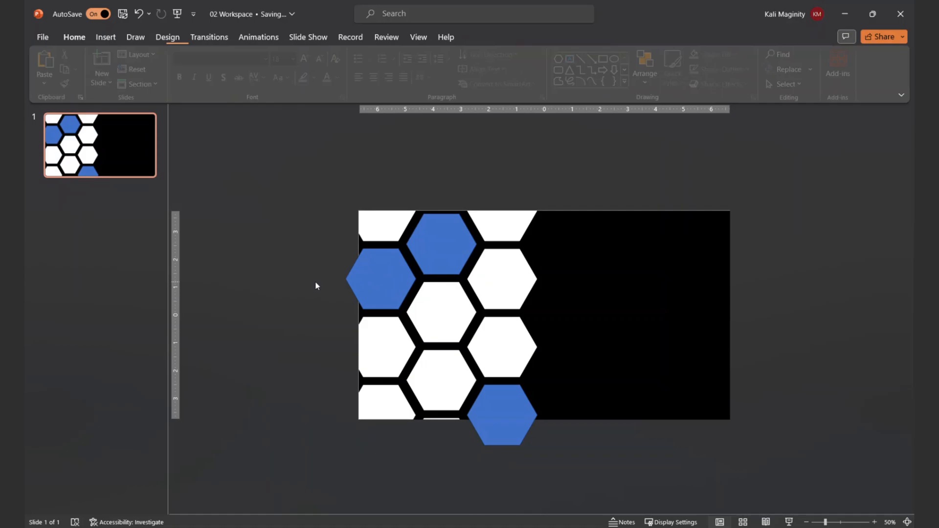
click(542, 315)
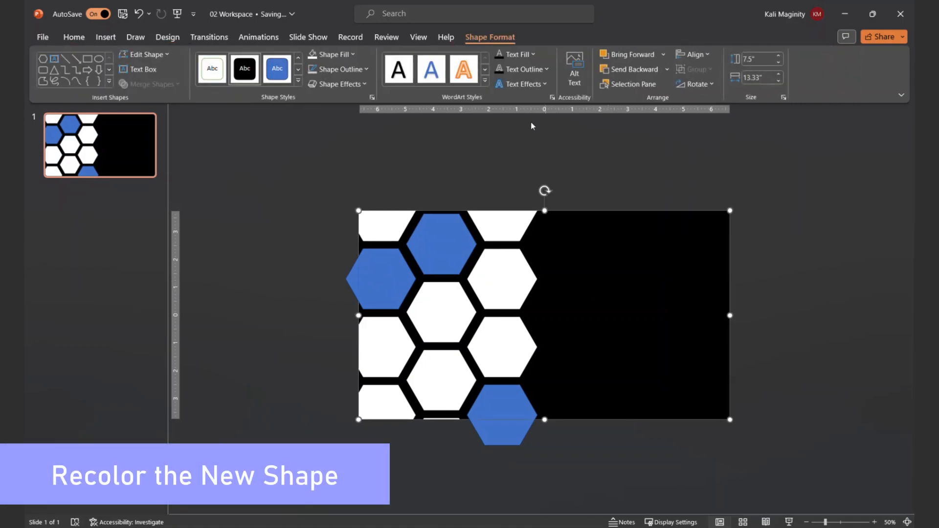
click(329, 54)
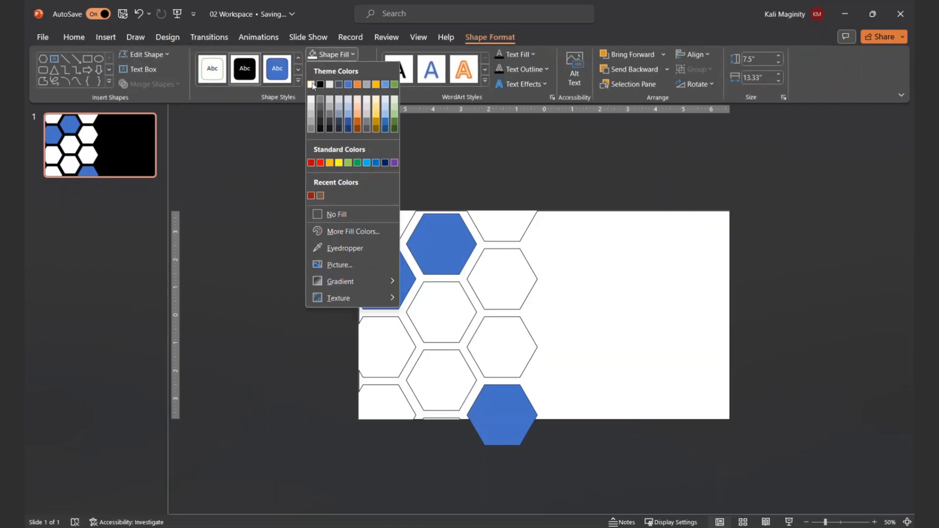
click(311, 84)
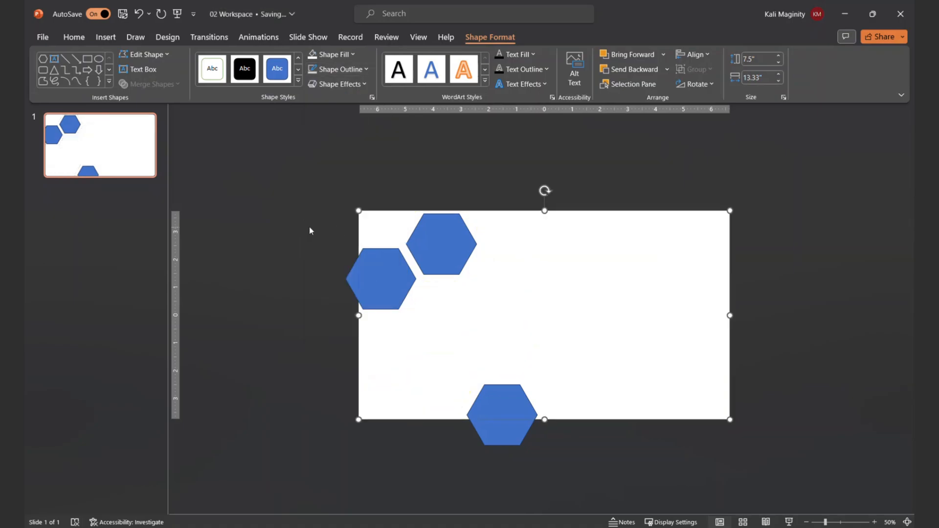
click(105, 36)
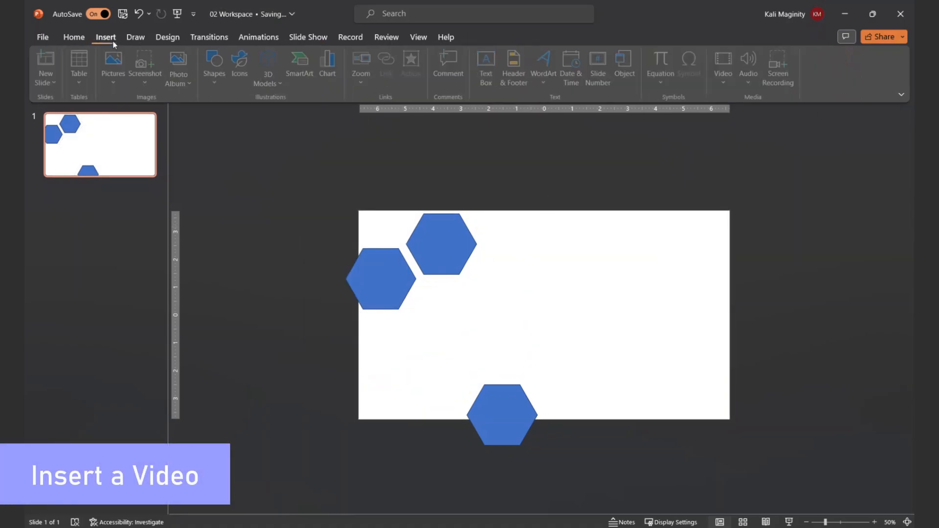
Insert the bee video from this device onto the slide.
click(724, 65)
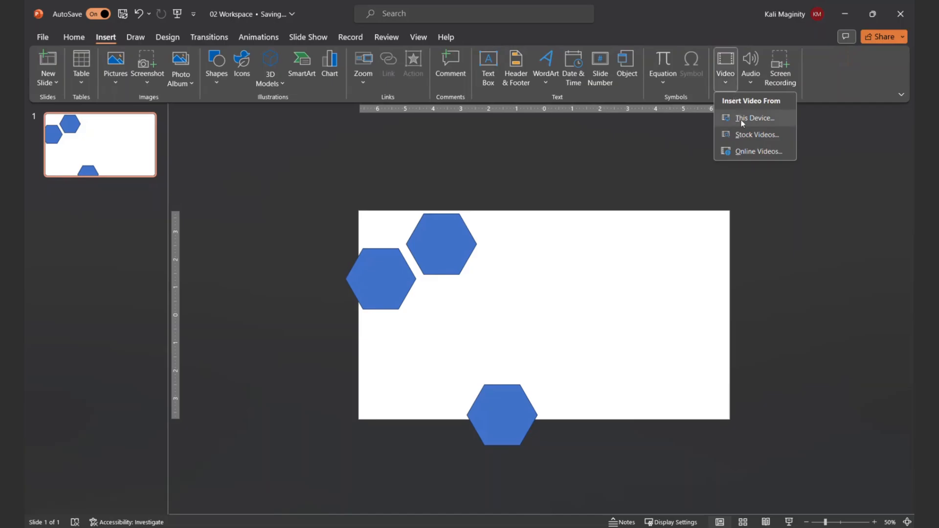
click(754, 118)
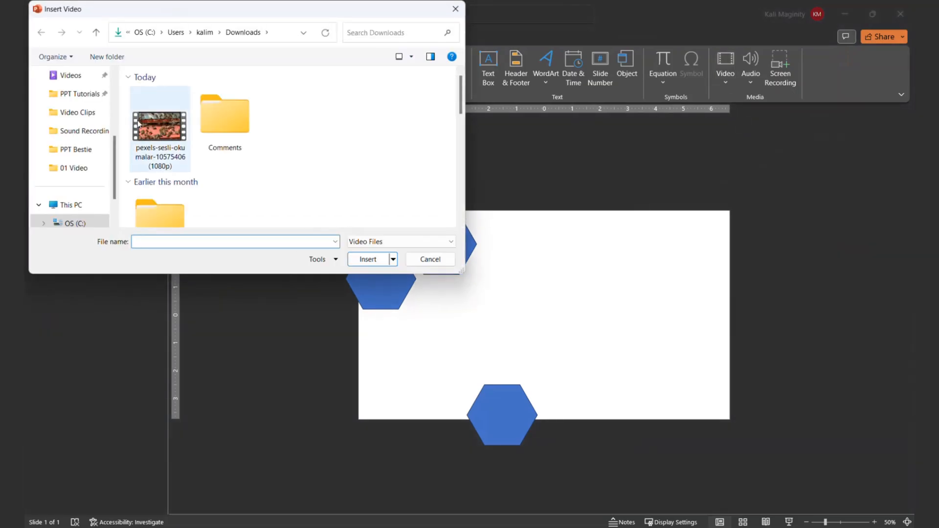
click(368, 258)
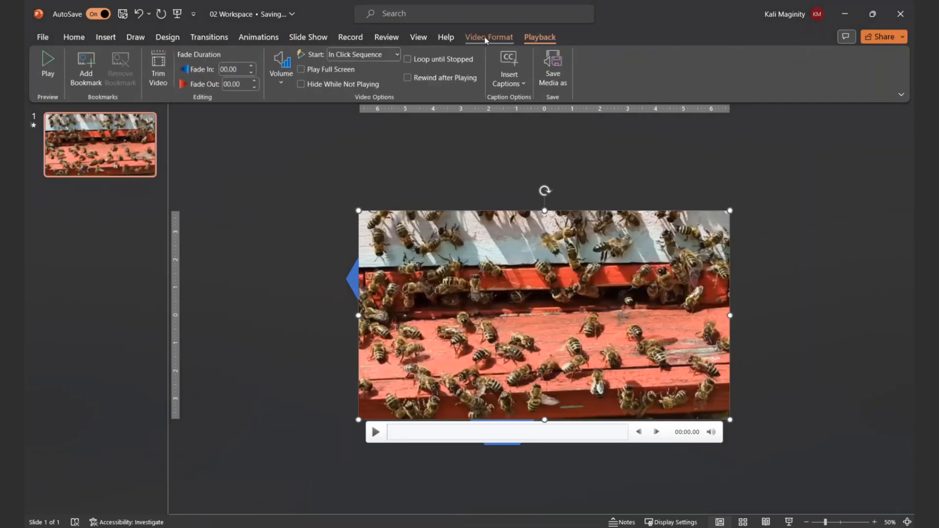
Send the bee video to the back so it shows through the hexagon cut-outs.
click(648, 66)
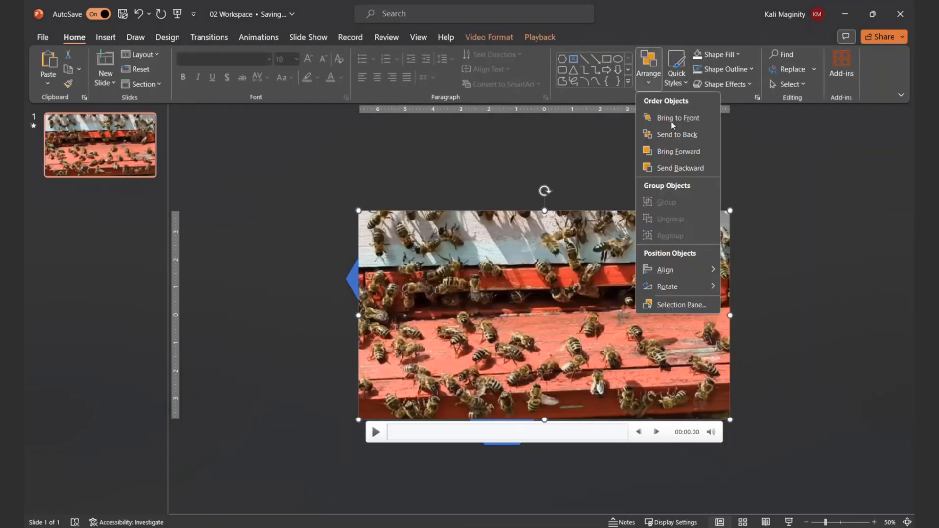
click(679, 118)
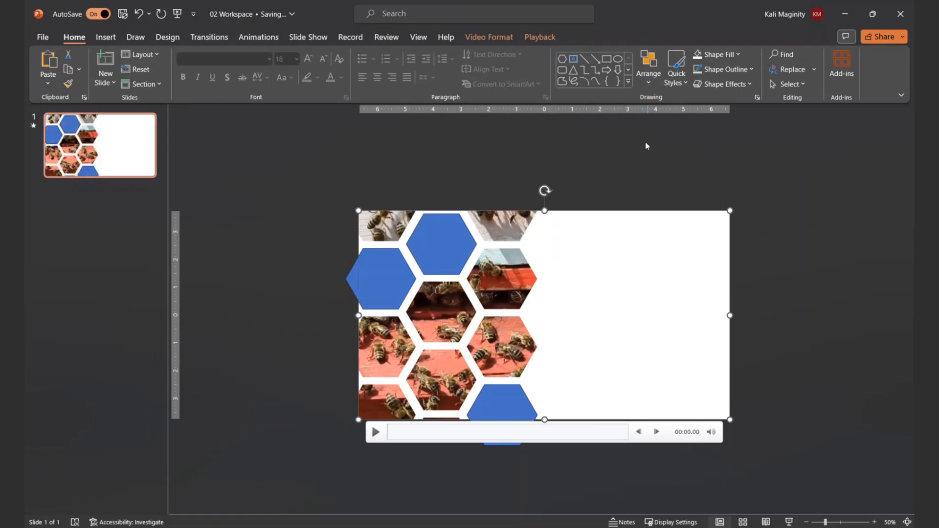
click(490, 36)
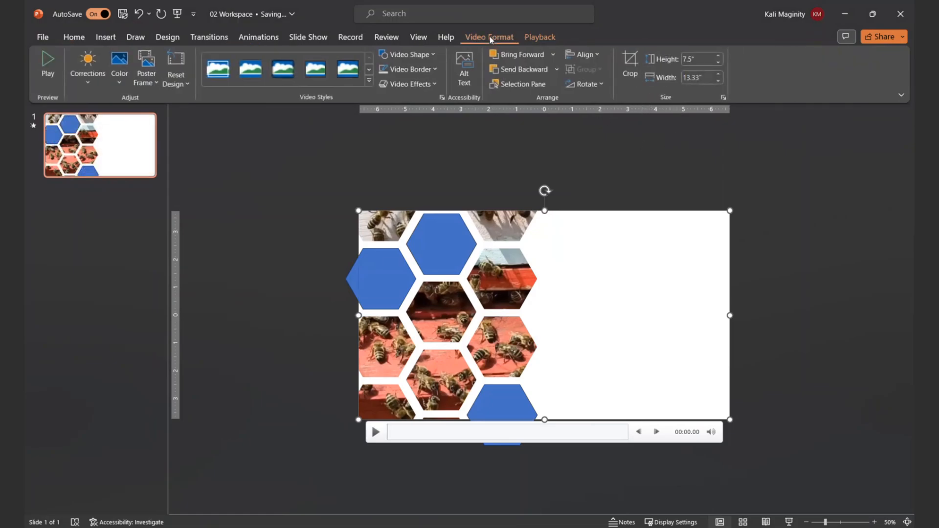
click(538, 37)
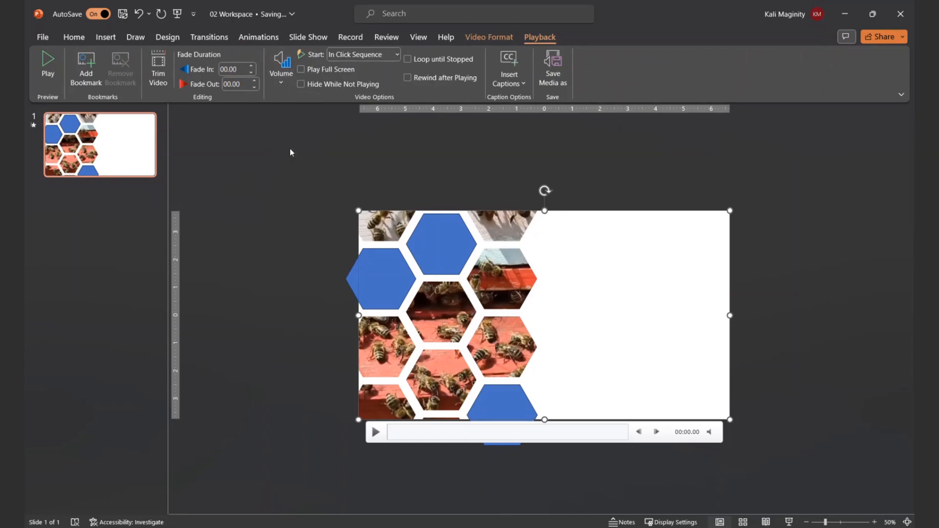
mouse_move(259, 37)
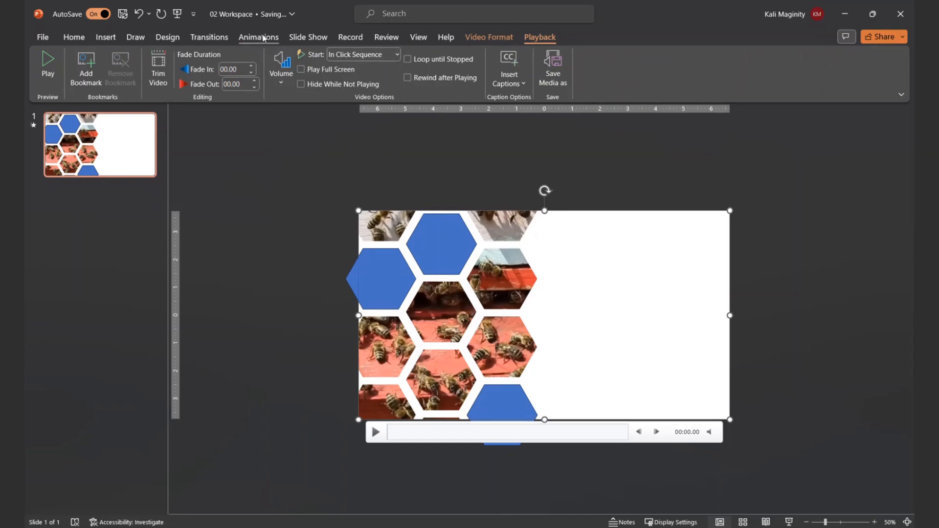
Set the bee video to play with the previous action.
click(258, 37)
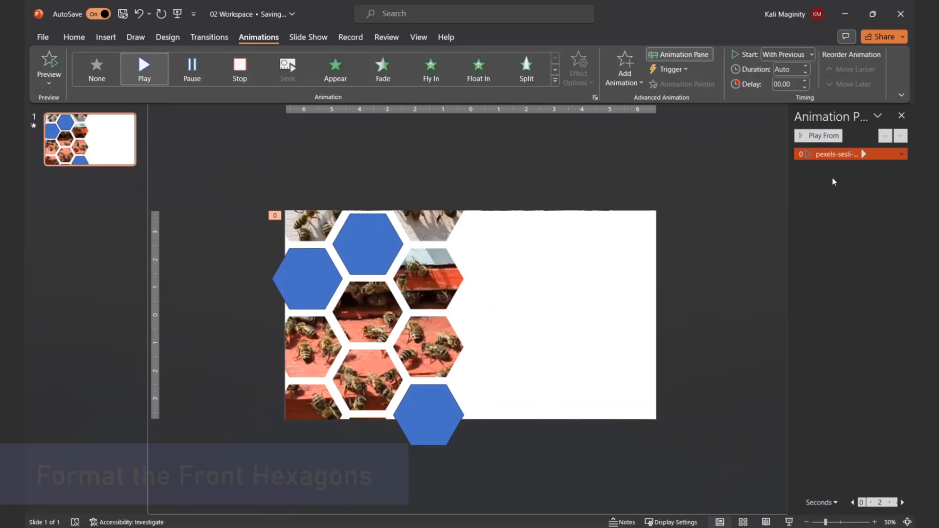
Fill the three front hexagons coral and remove their outlines.
click(307, 279)
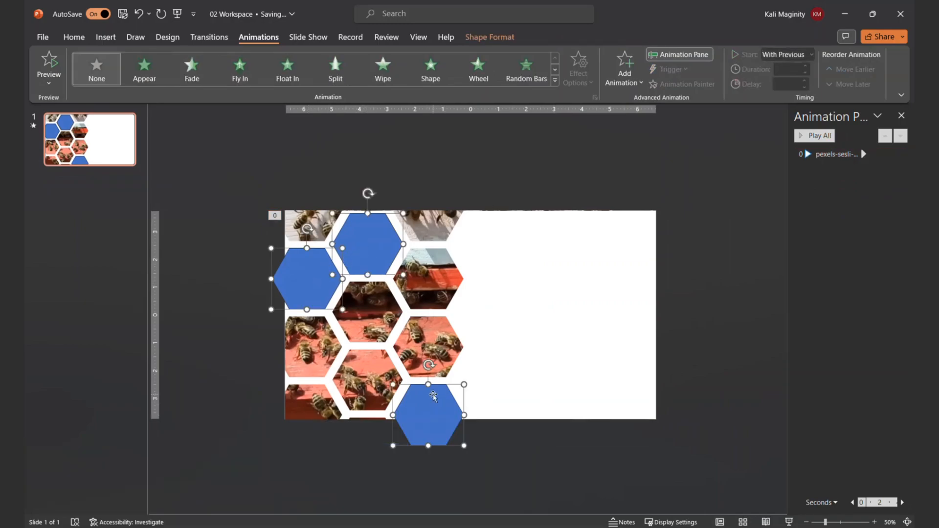
mouse_move(439, 389)
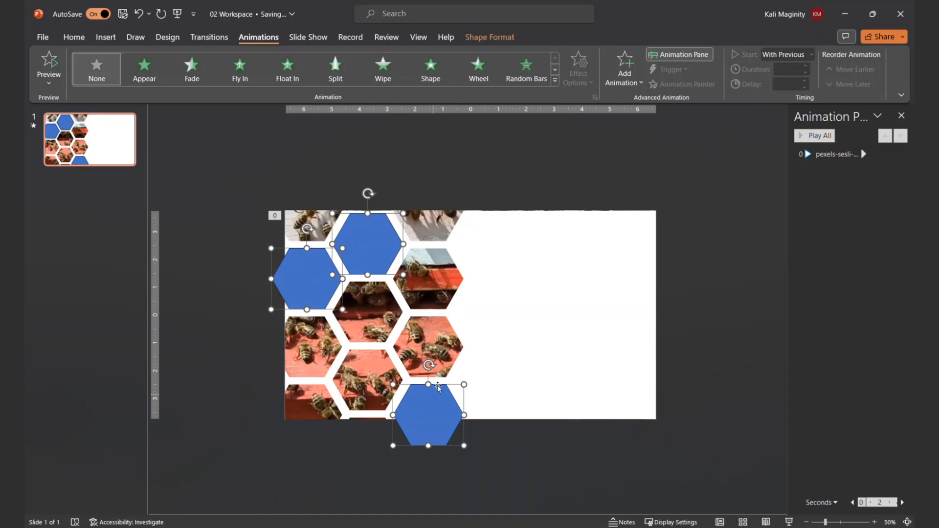
click(490, 38)
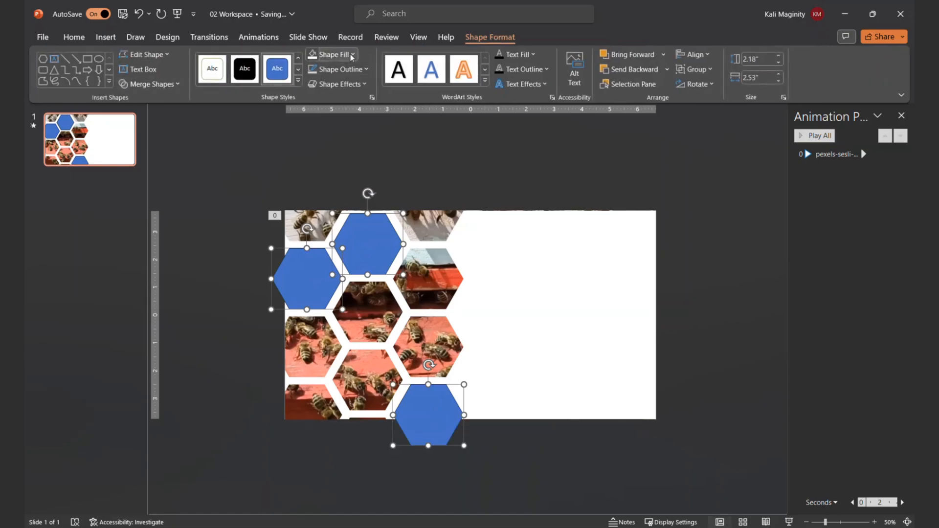
click(329, 53)
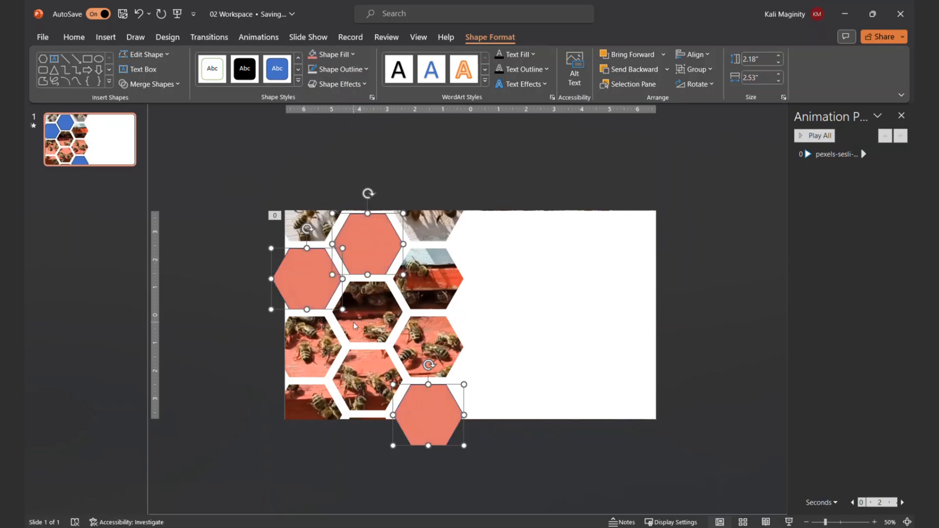
click(359, 68)
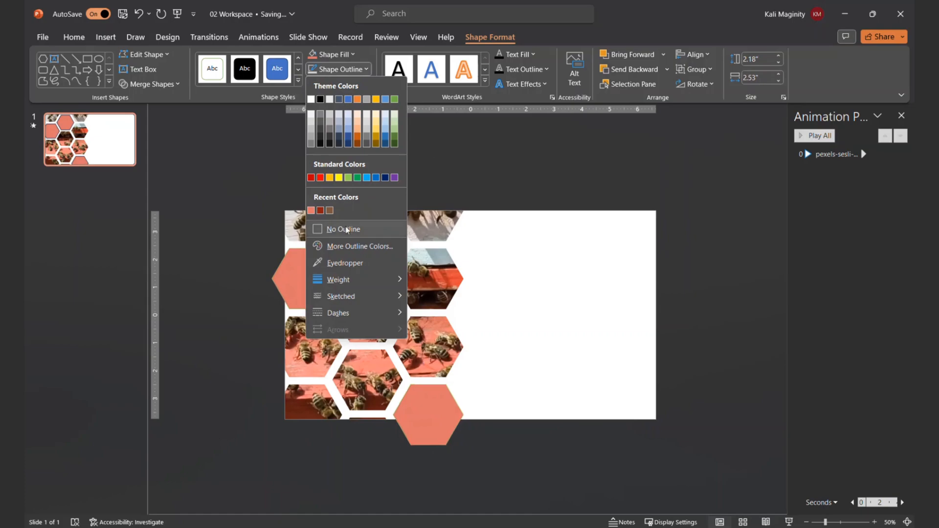
click(342, 229)
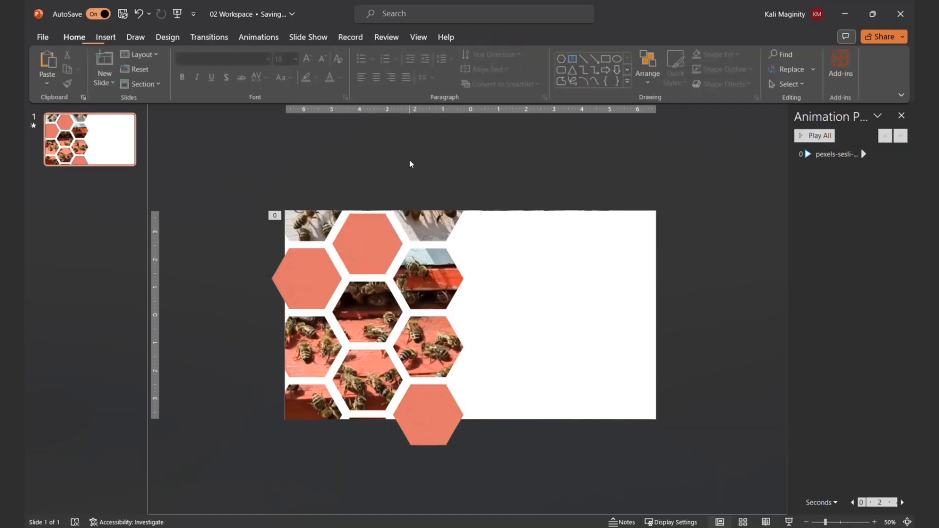
mouse_move(573, 59)
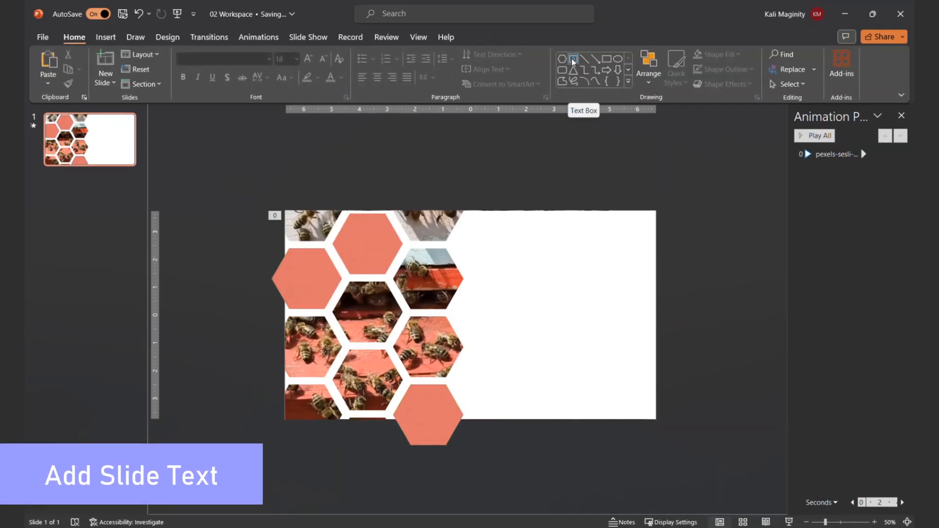
Add a 'Save the Bees!' text box in Bahnschrift and place it on the slide's right side.
click(572, 59)
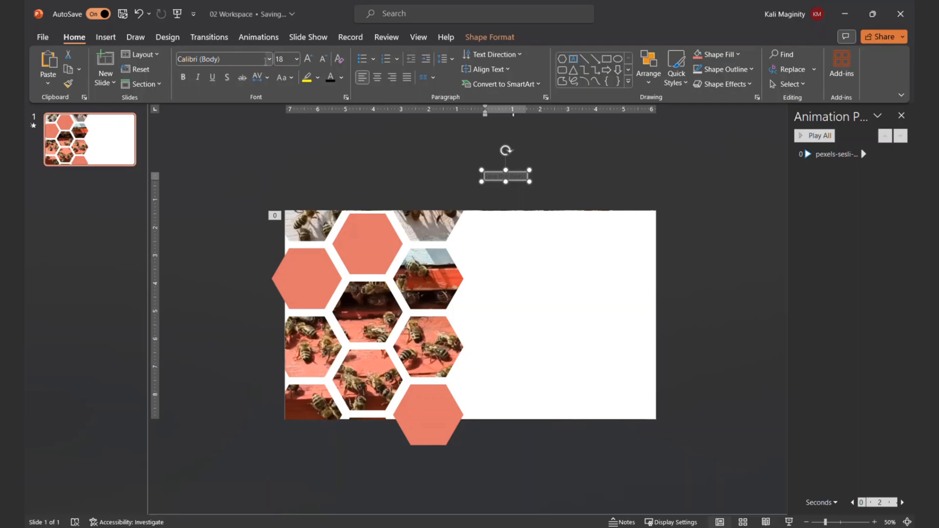
click(268, 58)
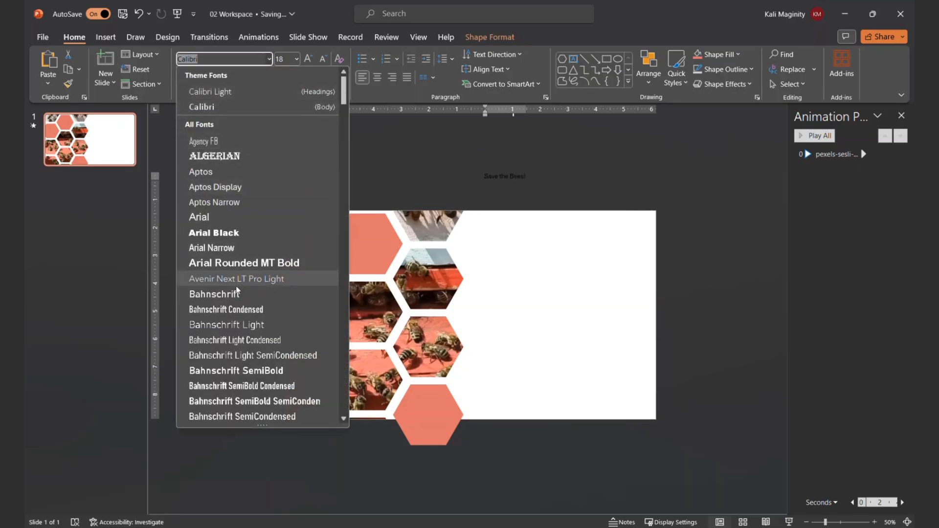
click(214, 294)
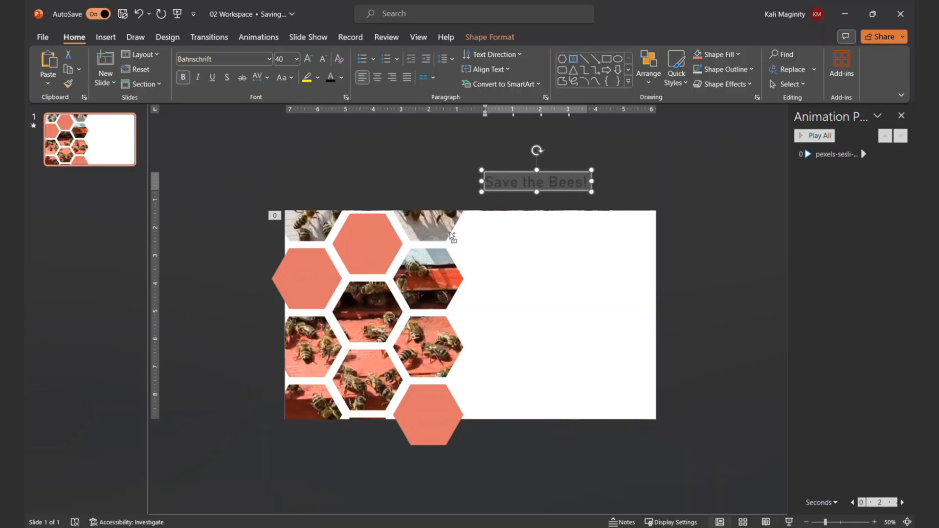
drag(536, 182, 544, 264)
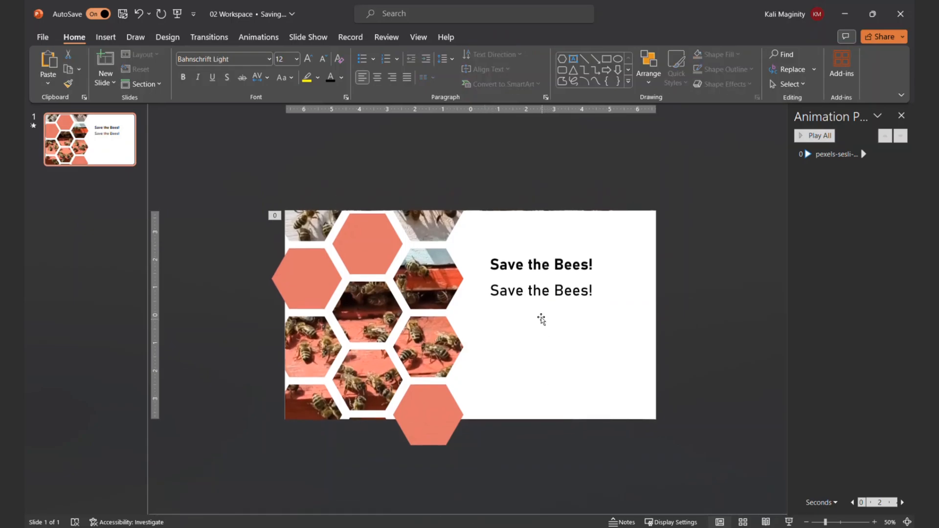
Paste the Lorem ipsum body text into the second box and shrink it to fit.
right_click(541, 290)
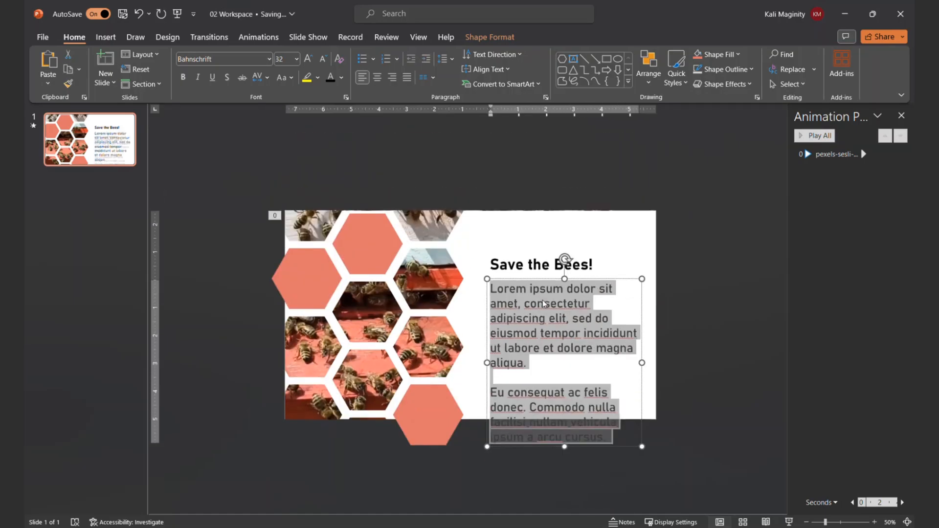
click(322, 59)
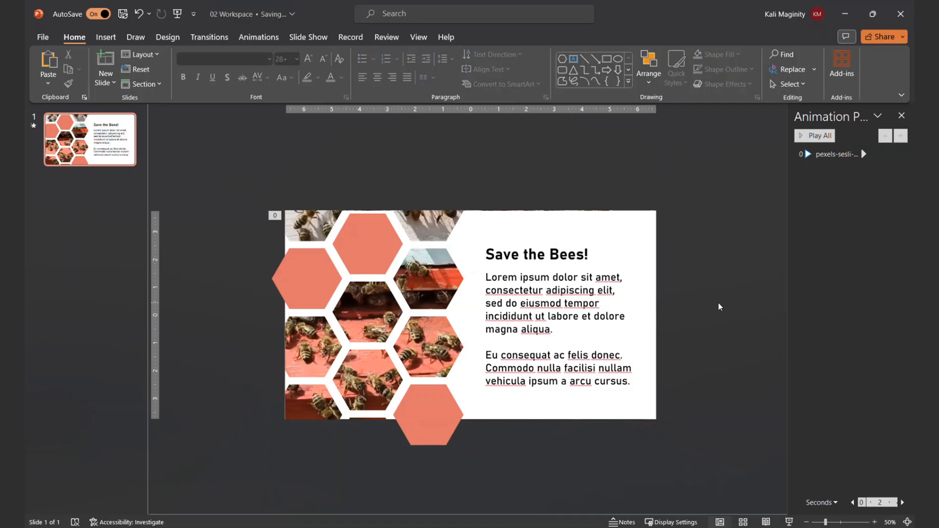
click(535, 254)
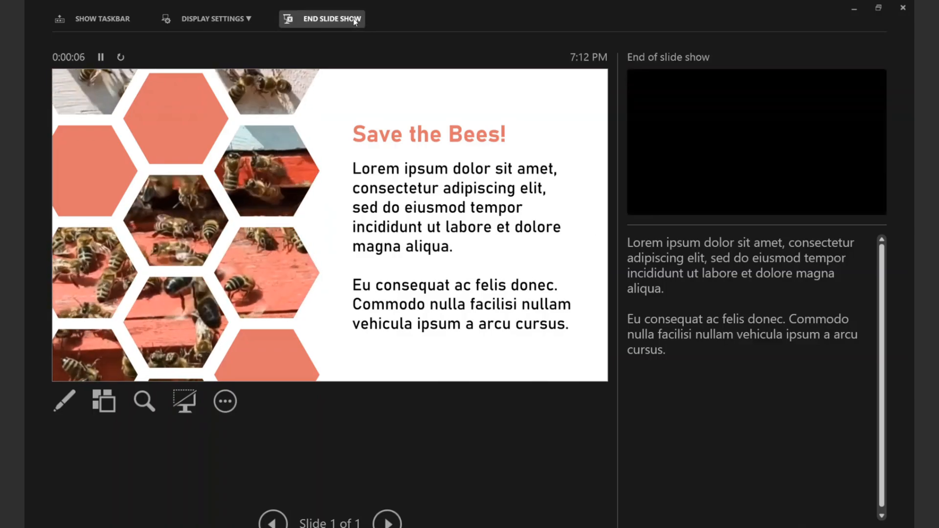
End the slide show preview of the finished bee slide and return to editing view.
click(332, 18)
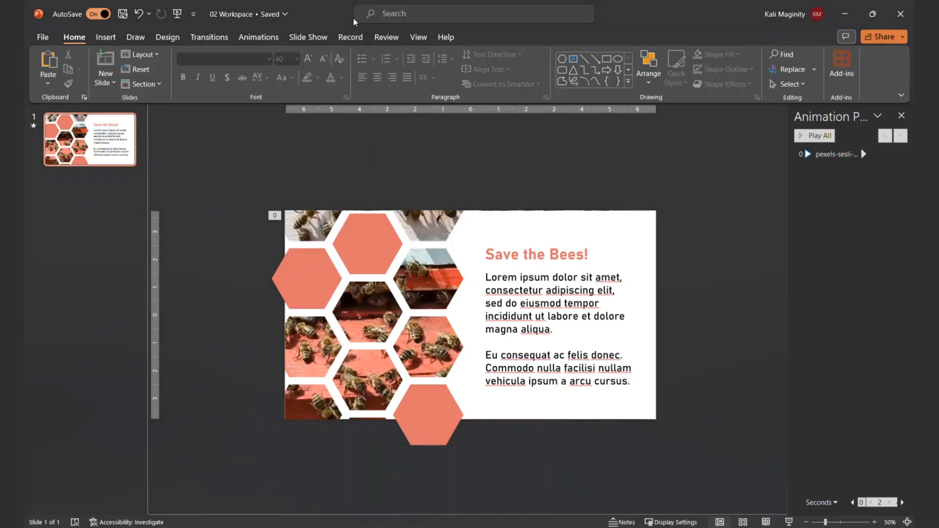